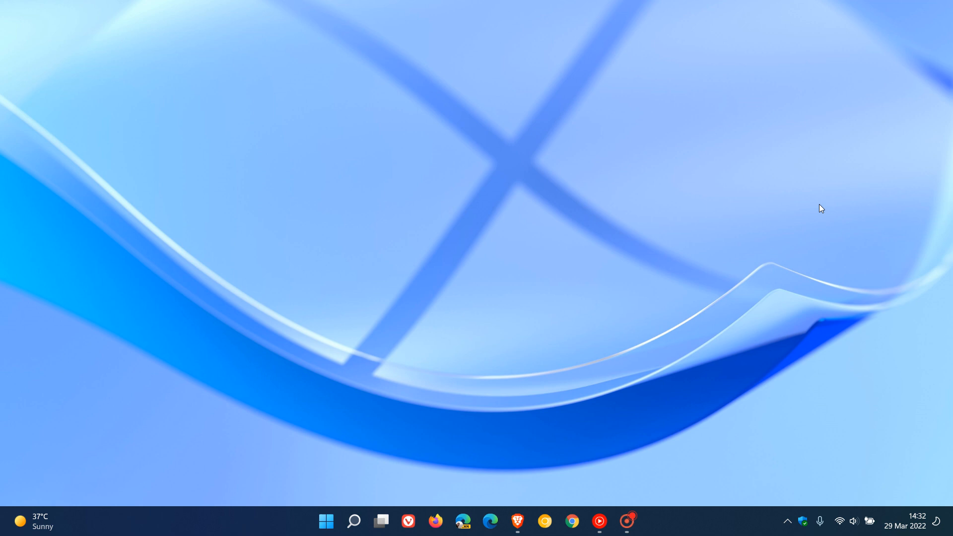
{"action": "mouse_move", "coordinate": [775, 251]}
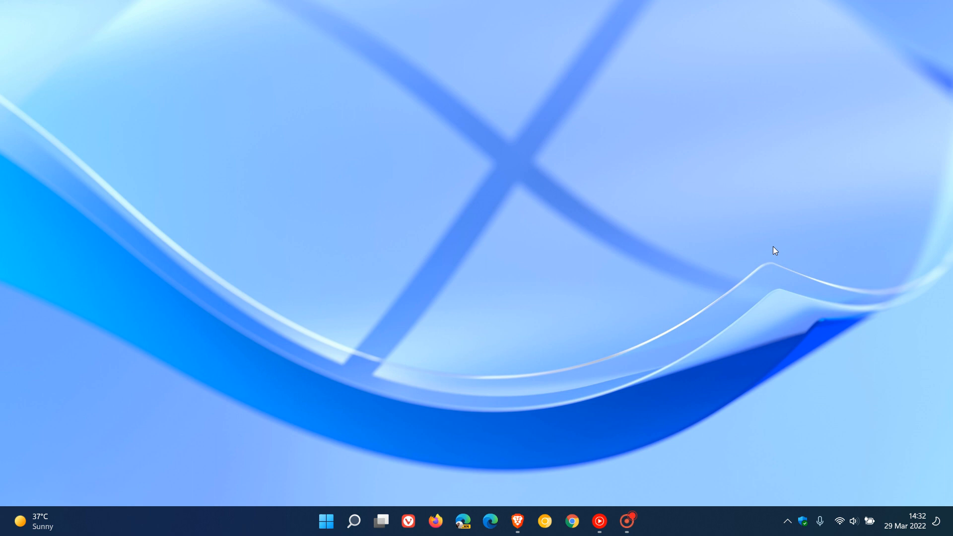
{"action": "mouse_move", "coordinate": [797, 224]}
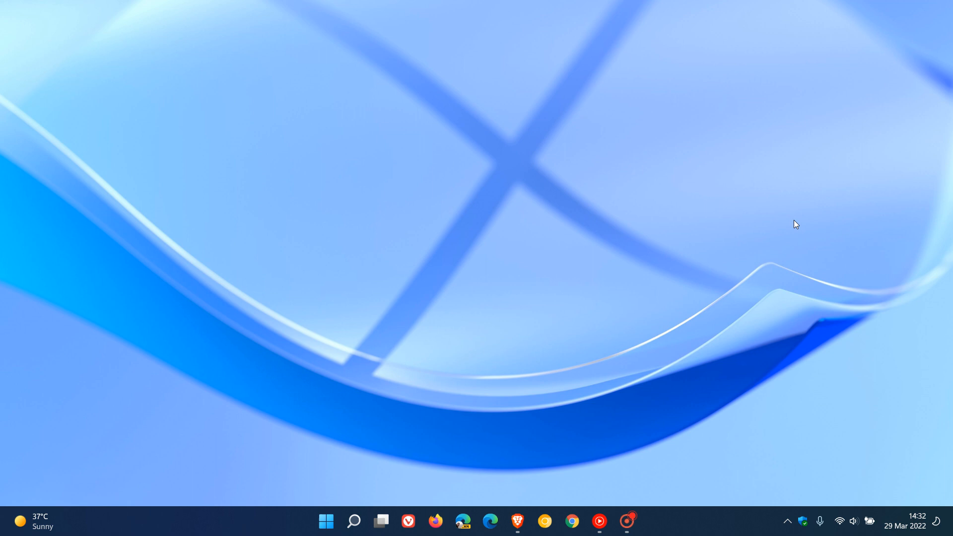
{"action": "mouse_move", "coordinate": [752, 221]}
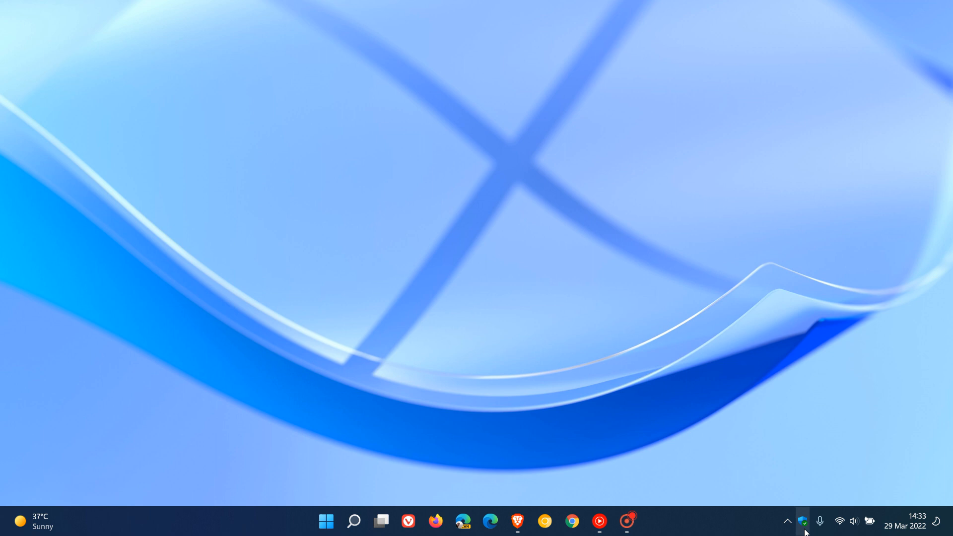
{"action": "mouse_move", "coordinate": [804, 524]}
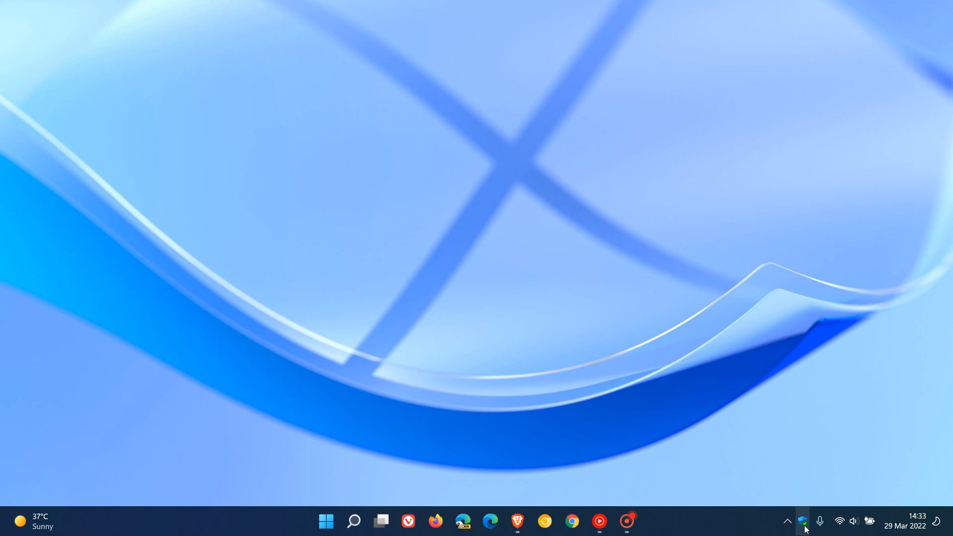
Launch Windows Security from the system tray shield icon.
{"action": "left_click", "coordinate": [803, 521]}
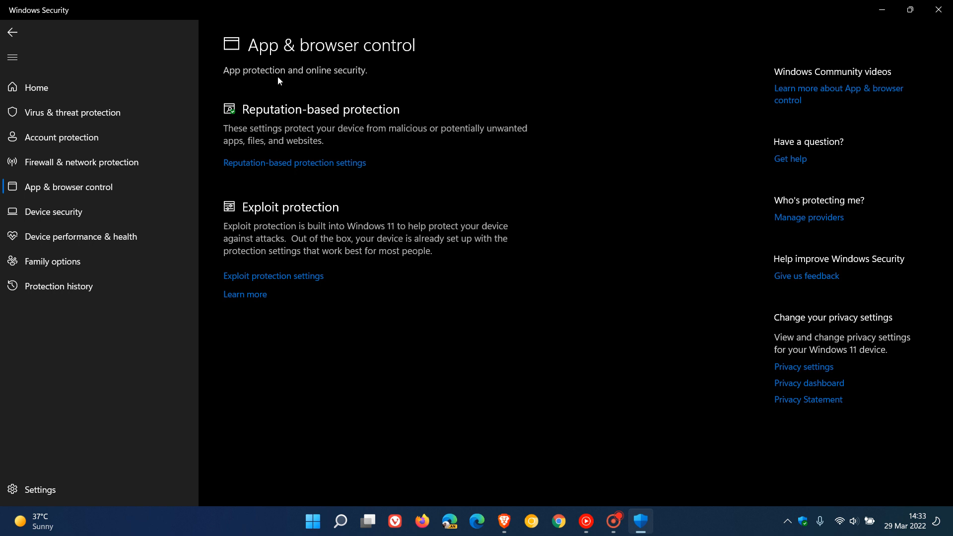
{"action": "mouse_move", "coordinate": [273, 126]}
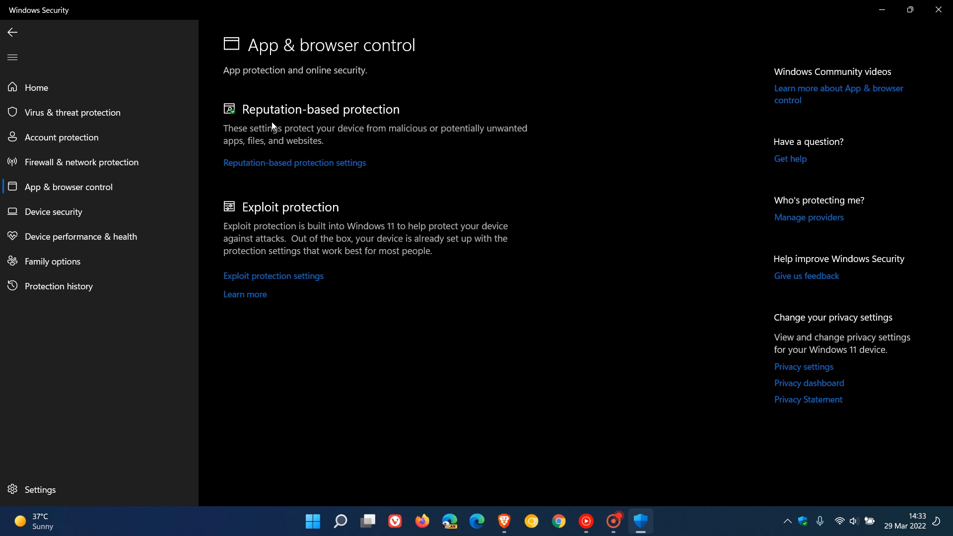
Go to the Reputation-based protection settings from App & browser control.
{"action": "left_click", "coordinate": [294, 162]}
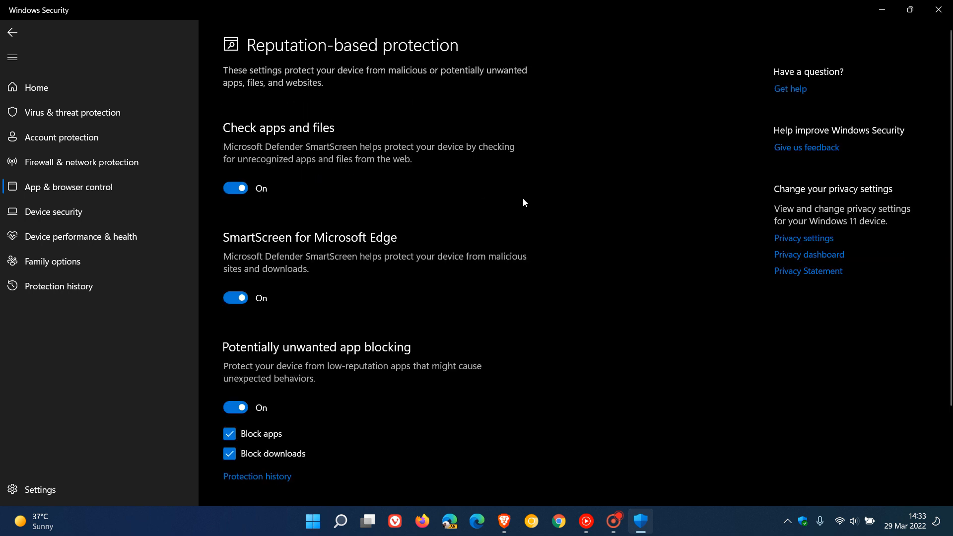
{"action": "mouse_move", "coordinate": [359, 117]}
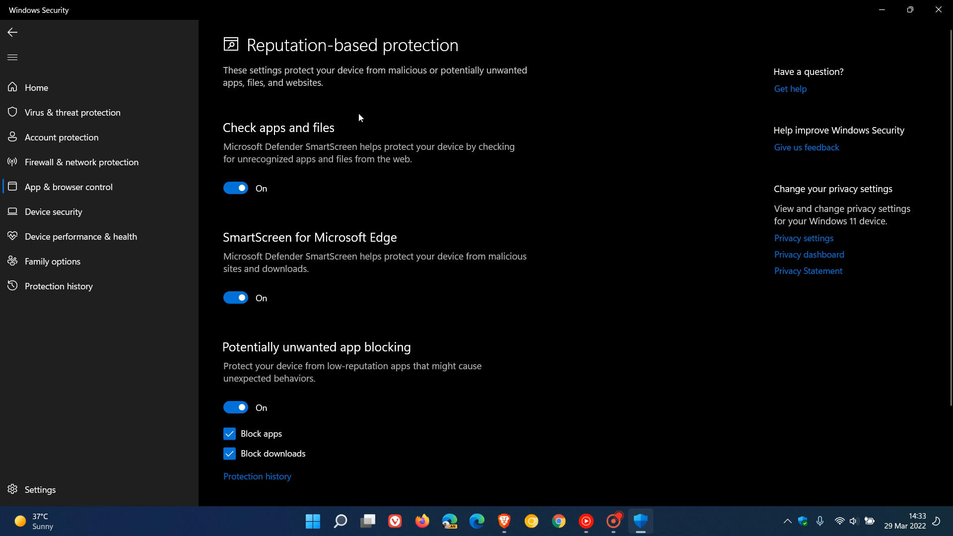
{"action": "mouse_move", "coordinate": [346, 150]}
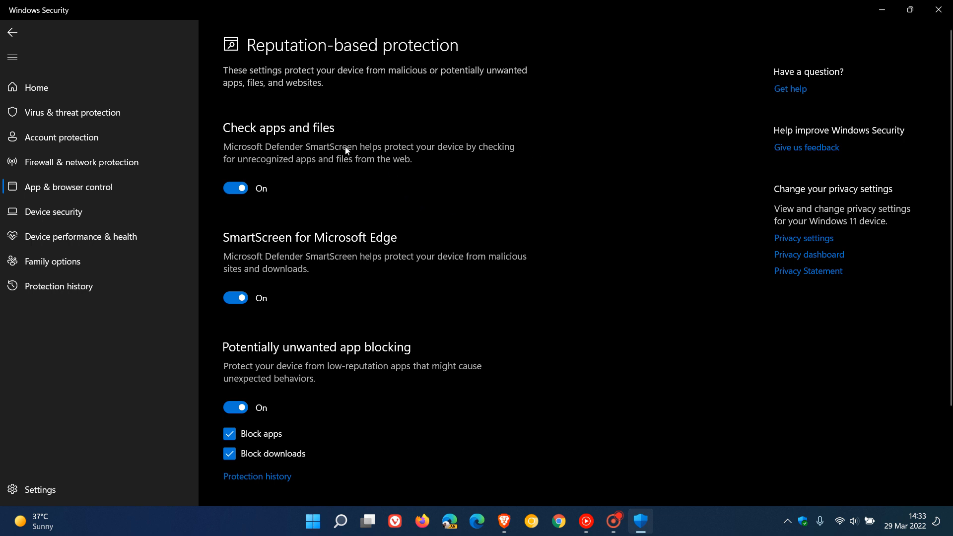
{"action": "mouse_move", "coordinate": [373, 166]}
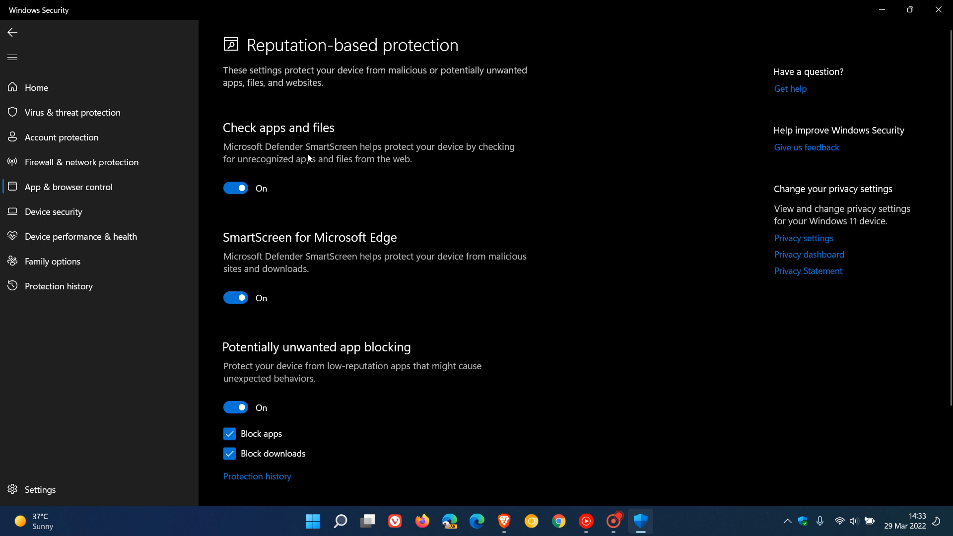
{"action": "mouse_move", "coordinate": [483, 161]}
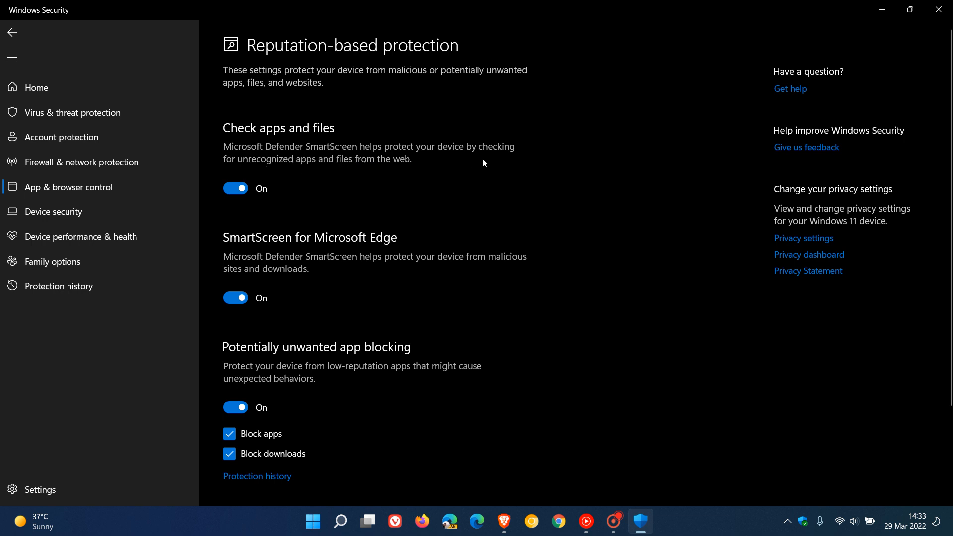
{"action": "mouse_move", "coordinate": [323, 168]}
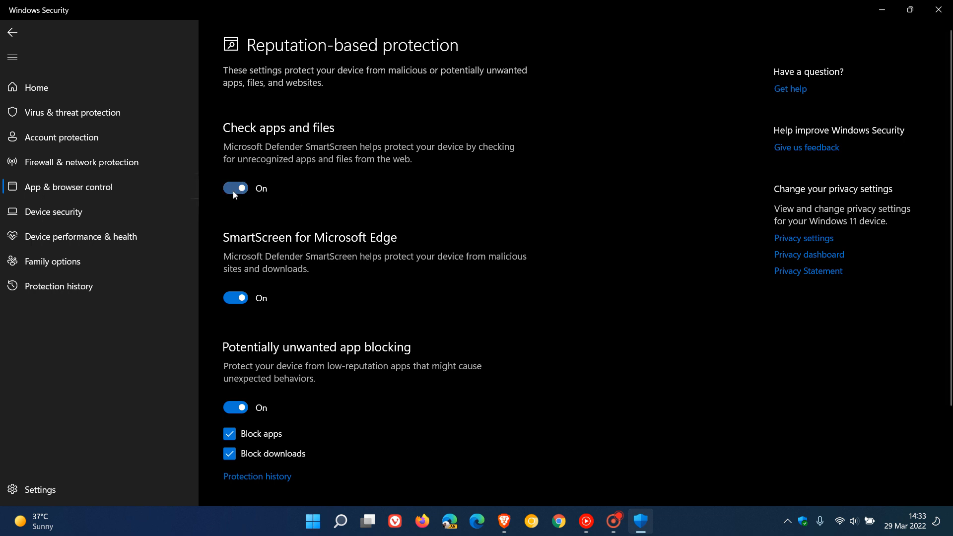
Switch the Check apps and files toggle to Off.
{"action": "left_click", "coordinate": [235, 188]}
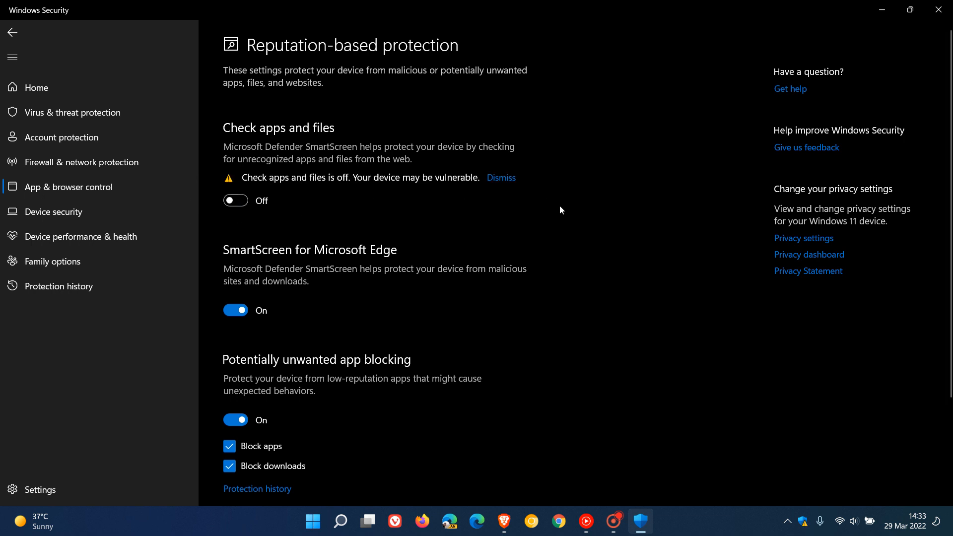
{"action": "mouse_move", "coordinate": [532, 217]}
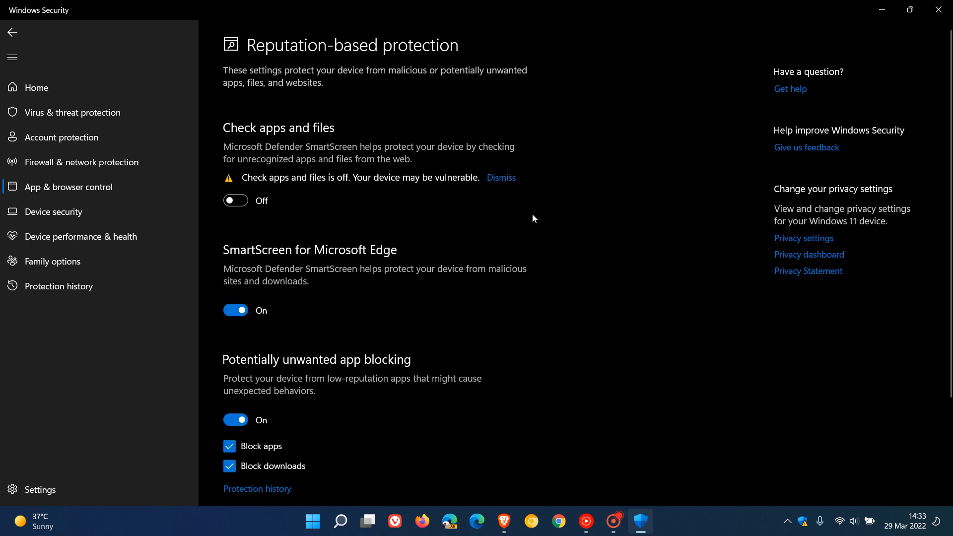
{"action": "mouse_move", "coordinate": [337, 225]}
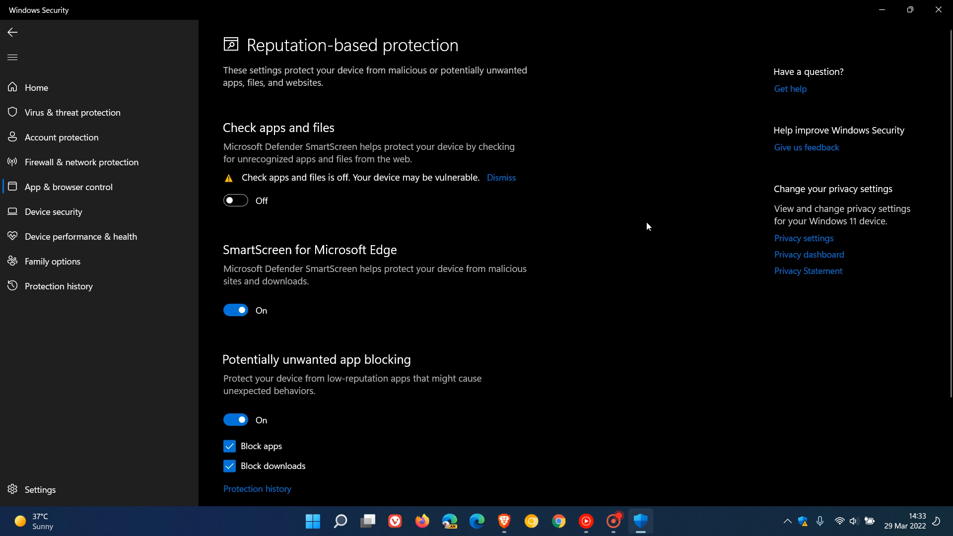
{"action": "mouse_move", "coordinate": [661, 227]}
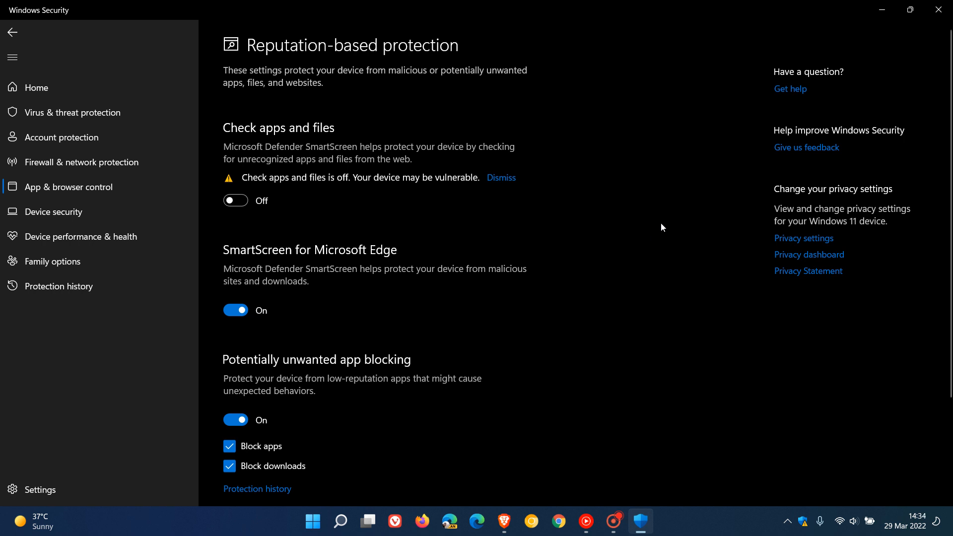
{"action": "mouse_move", "coordinate": [632, 239]}
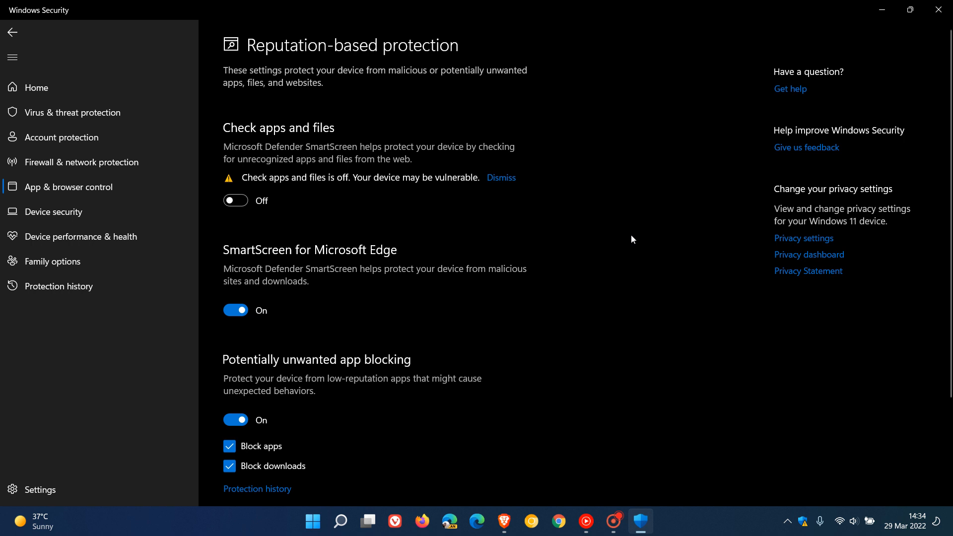
{"action": "mouse_move", "coordinate": [642, 229]}
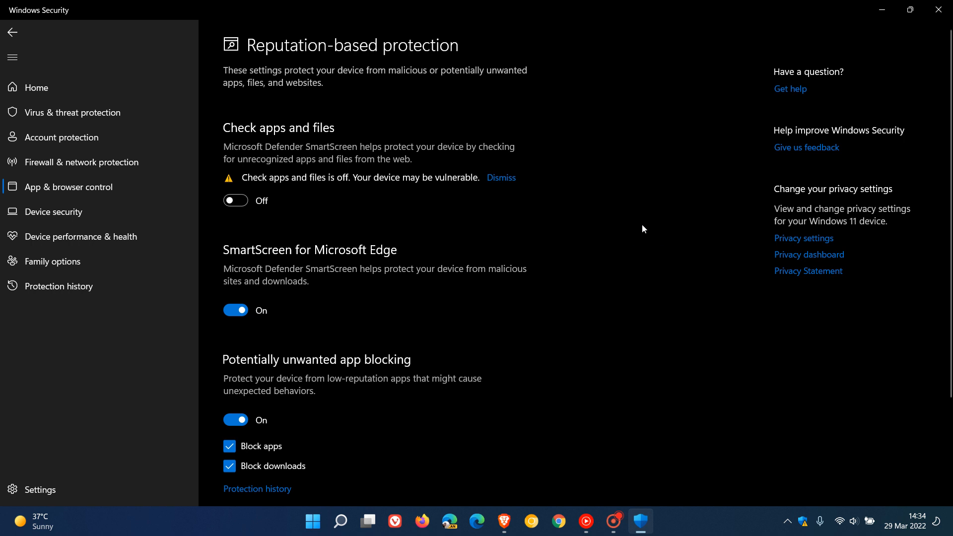
{"action": "mouse_move", "coordinate": [664, 230]}
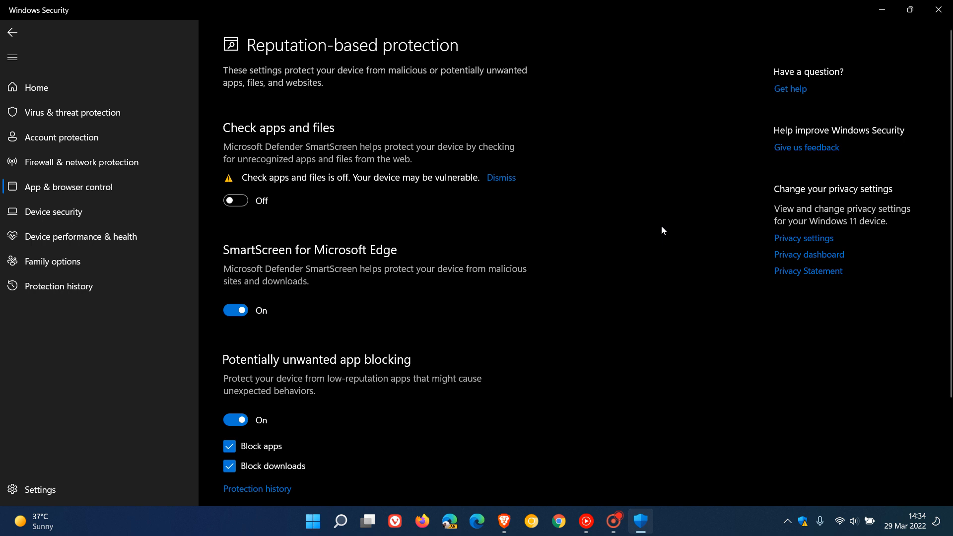
{"action": "mouse_move", "coordinate": [656, 237]}
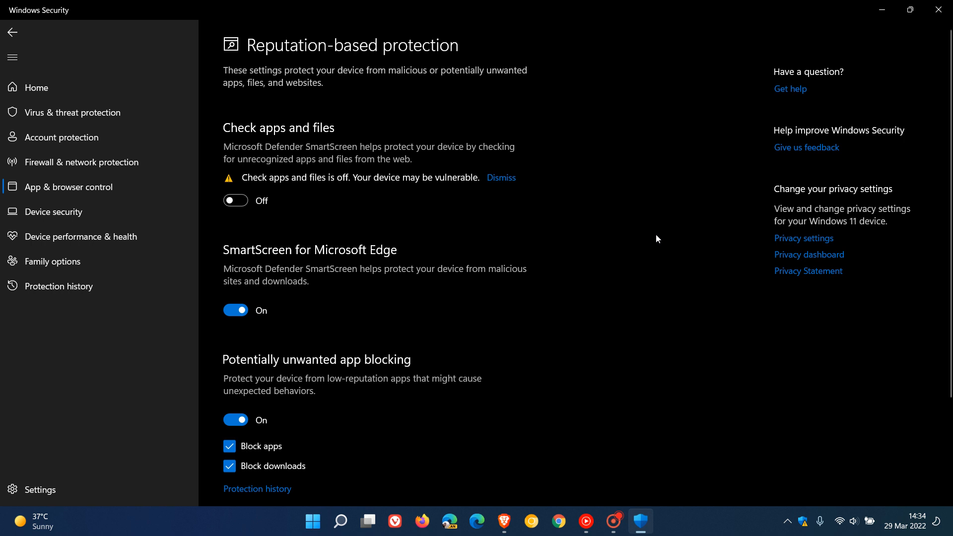
{"action": "mouse_move", "coordinate": [650, 237]}
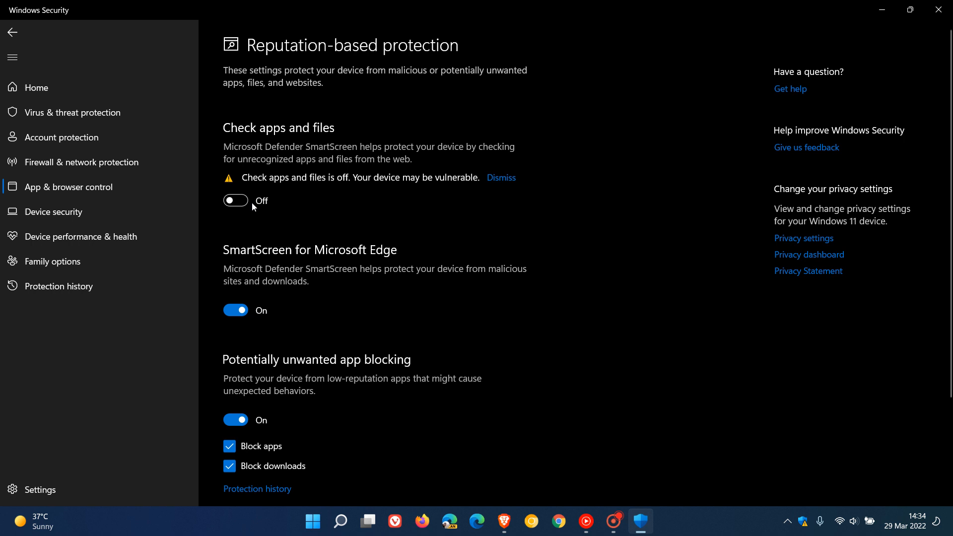
Switch the Check apps and files toggle back to On.
{"action": "left_click", "coordinate": [235, 201]}
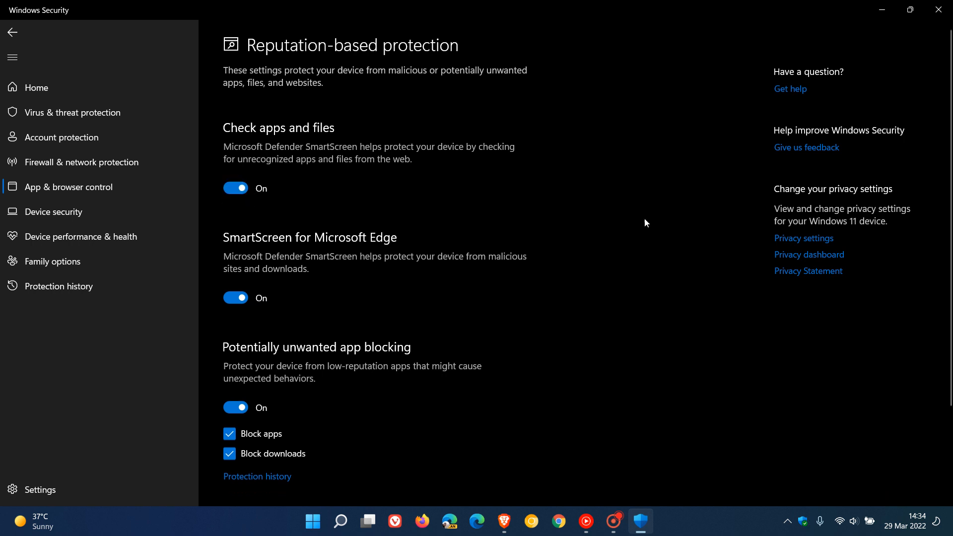
{"action": "mouse_move", "coordinate": [703, 250]}
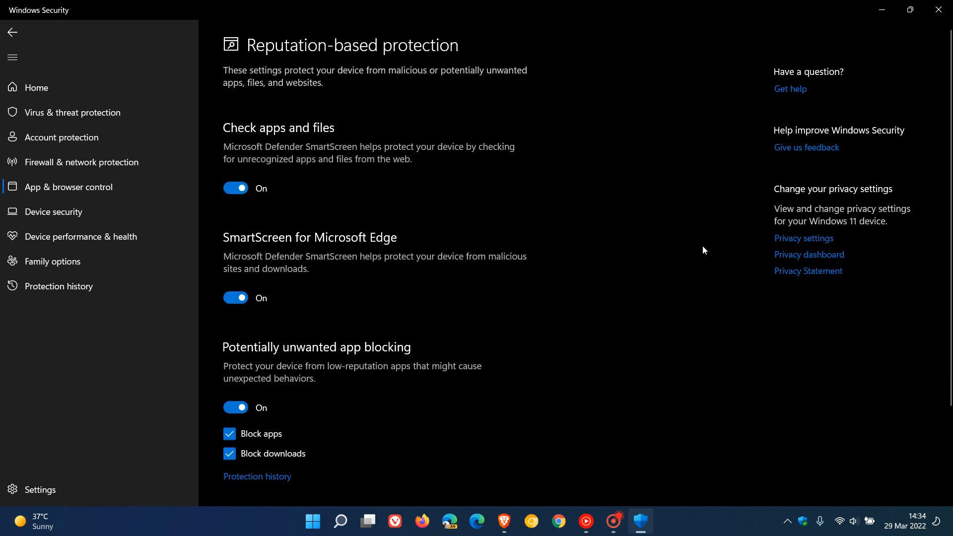
{"action": "mouse_move", "coordinate": [876, 28]}
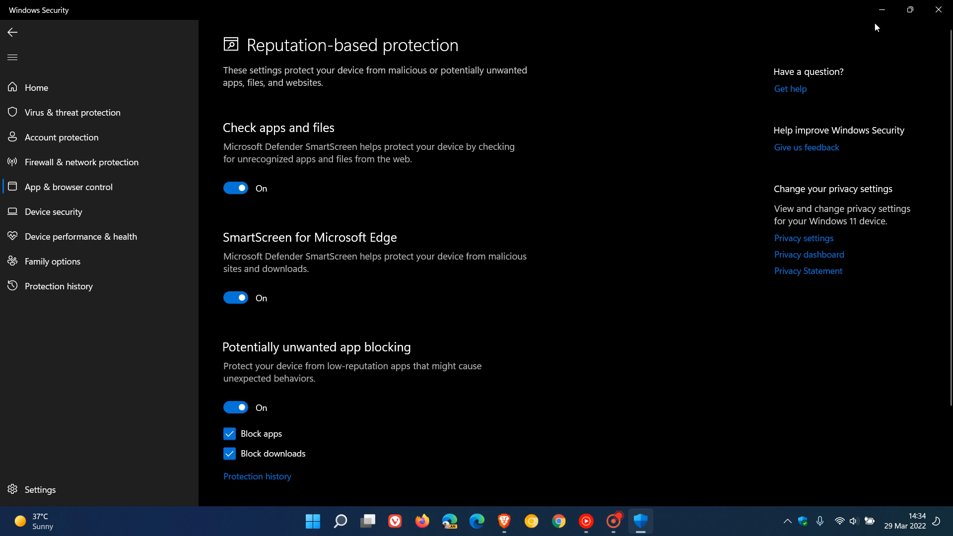